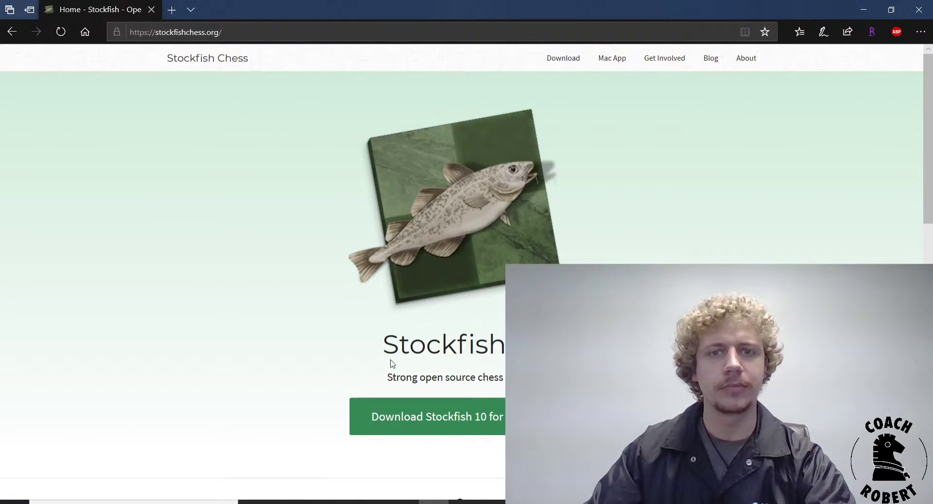
mouse_move(458, 424)
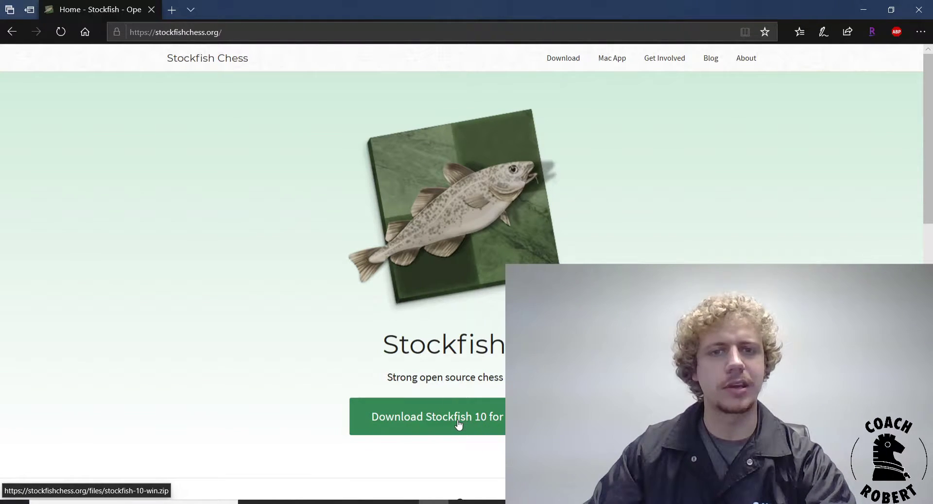
- Download stockfish-10-win.zip from the Stockfish website and save it
left_click(436, 417)
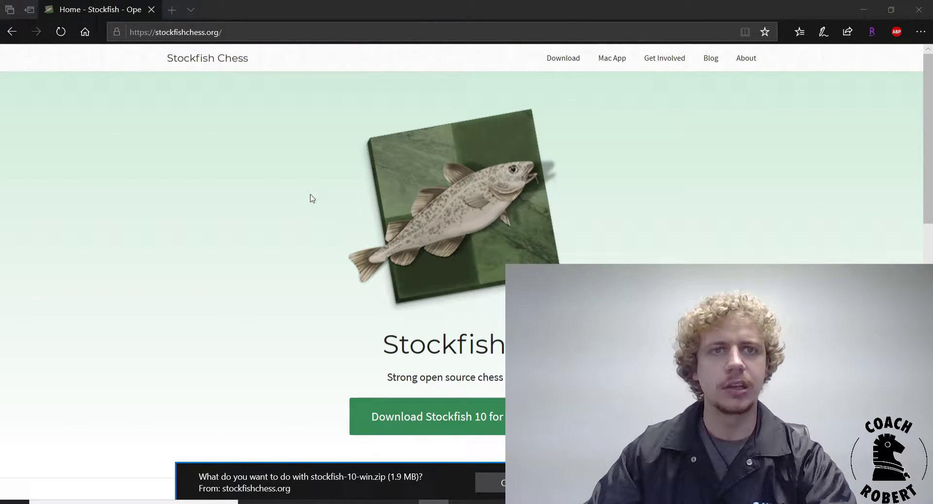
left_click(503, 483)
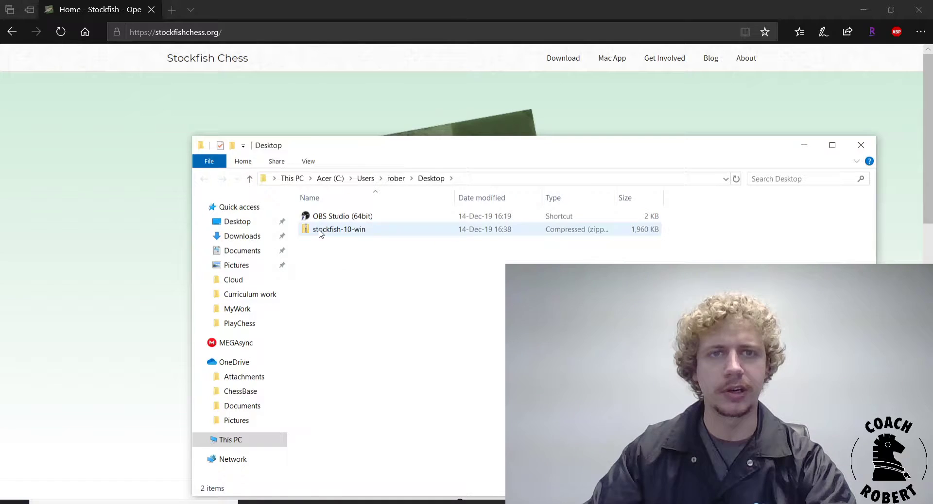
- Extract All from stockfish-10-win.zip into a stockfish-10-win folder on the Desktop
right_click(339, 229)
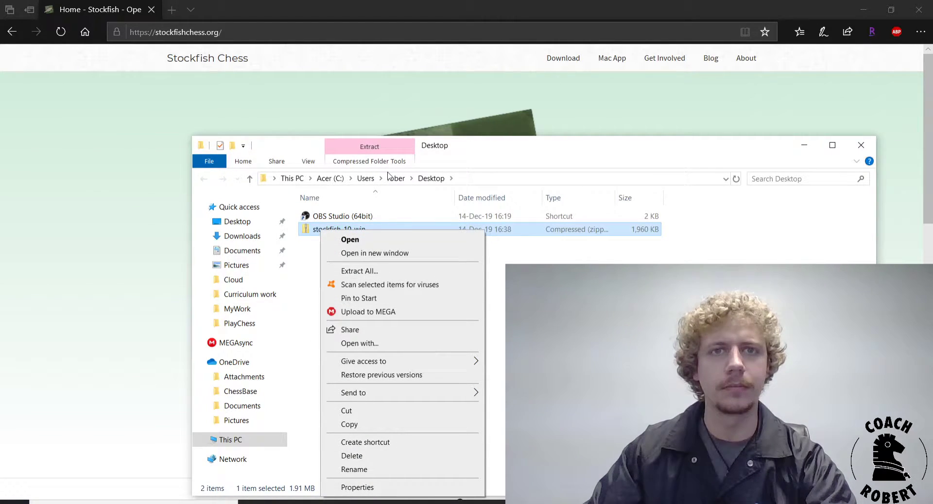
left_click(358, 271)
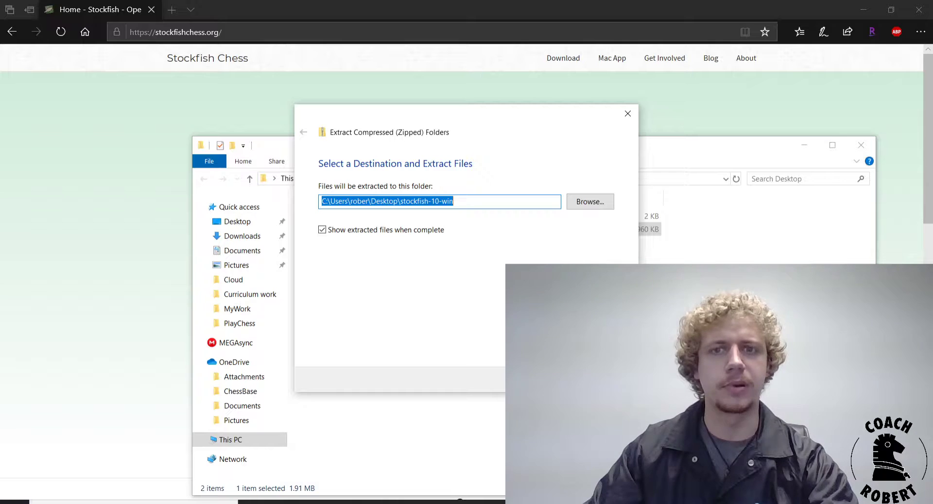
left_click(627, 113)
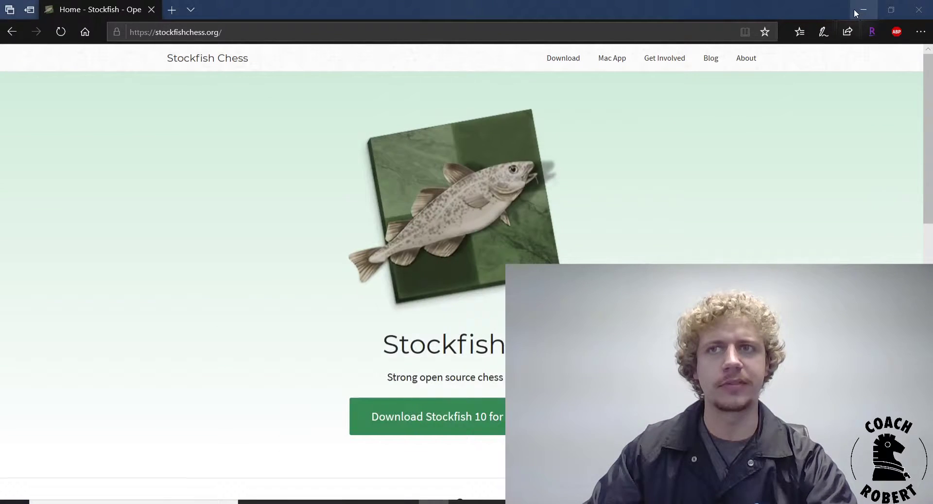
mouse_move(861, 11)
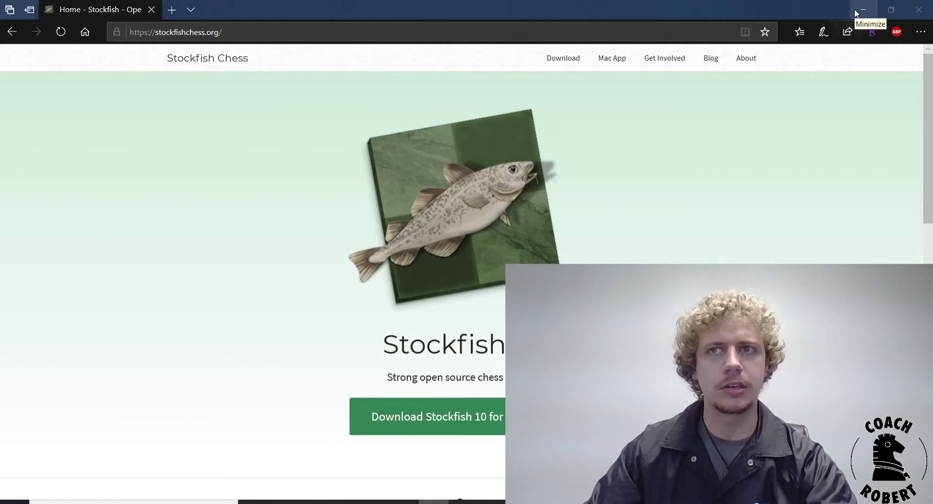
- Switch to ChessBase and confirm the Add Kibitzer engine list shows only Stockfish 10 64
left_click(862, 8)
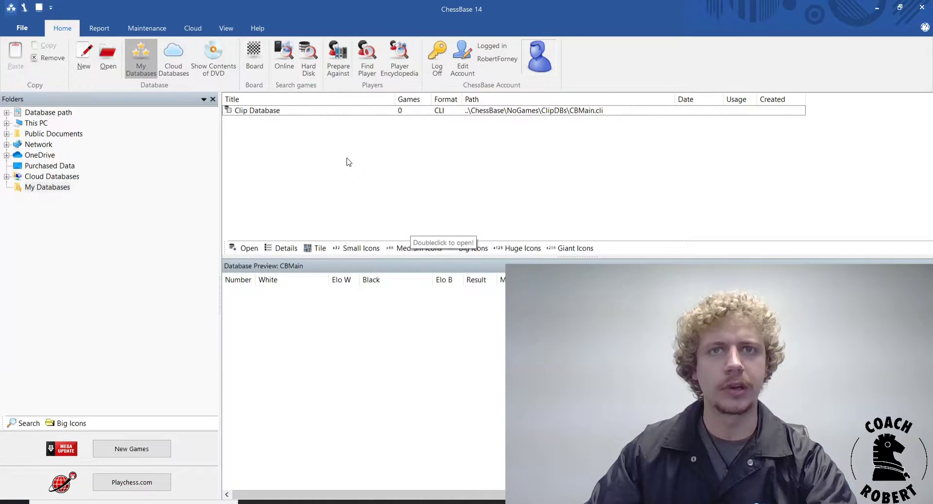
mouse_move(352, 212)
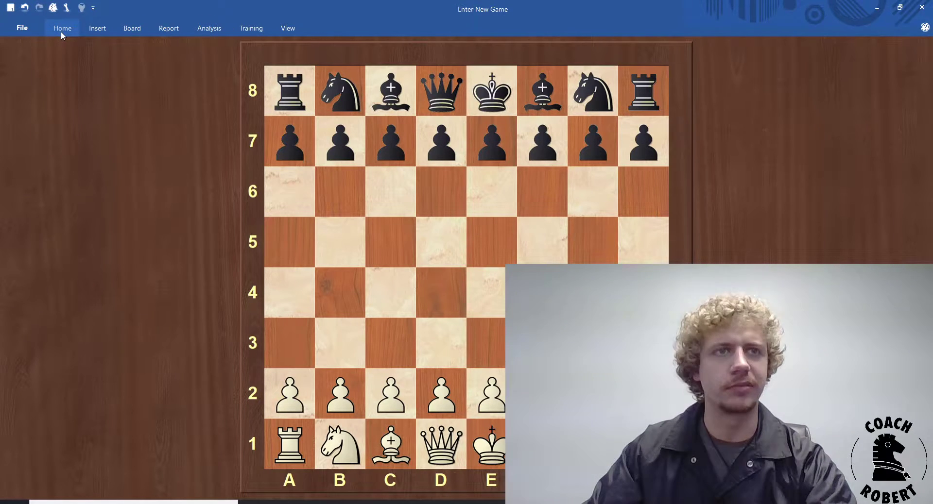
left_click(62, 28)
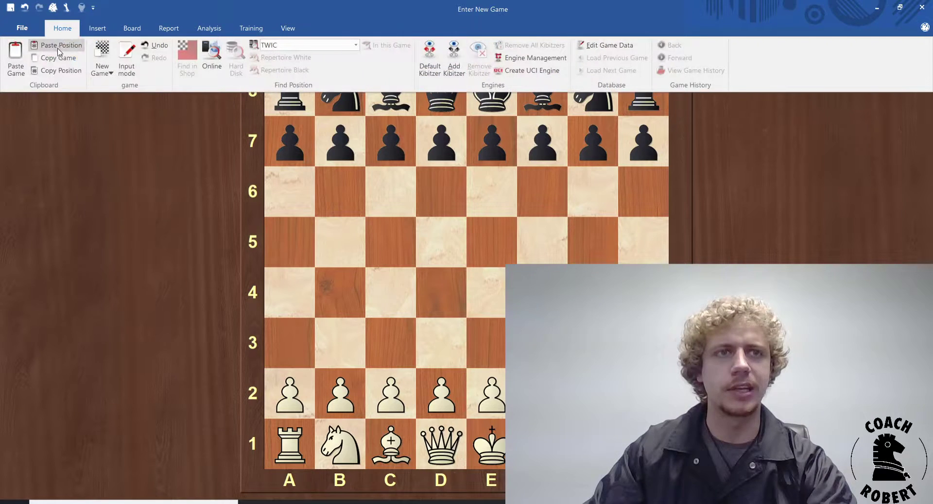
mouse_move(58, 58)
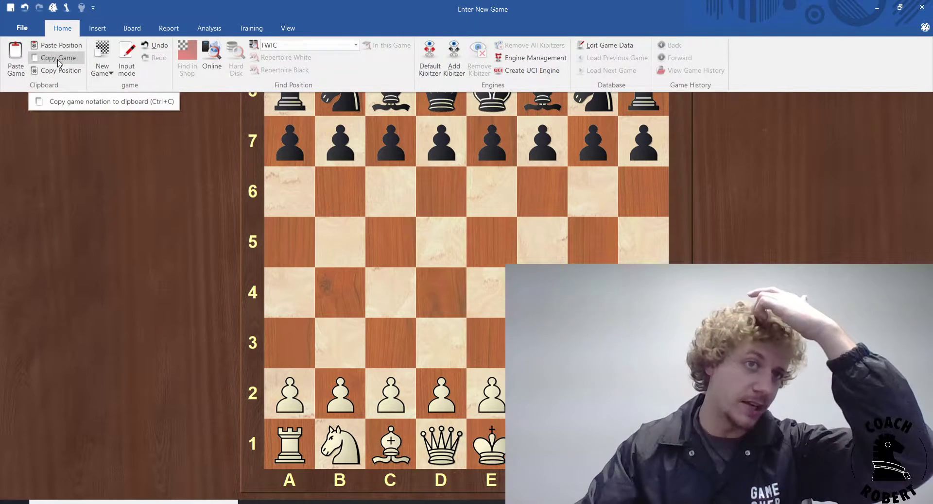
mouse_move(62, 39)
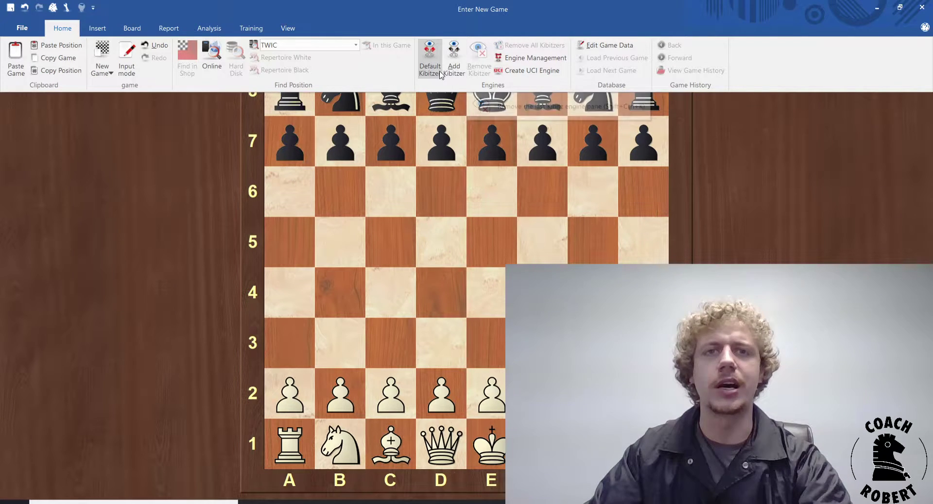
mouse_move(429, 58)
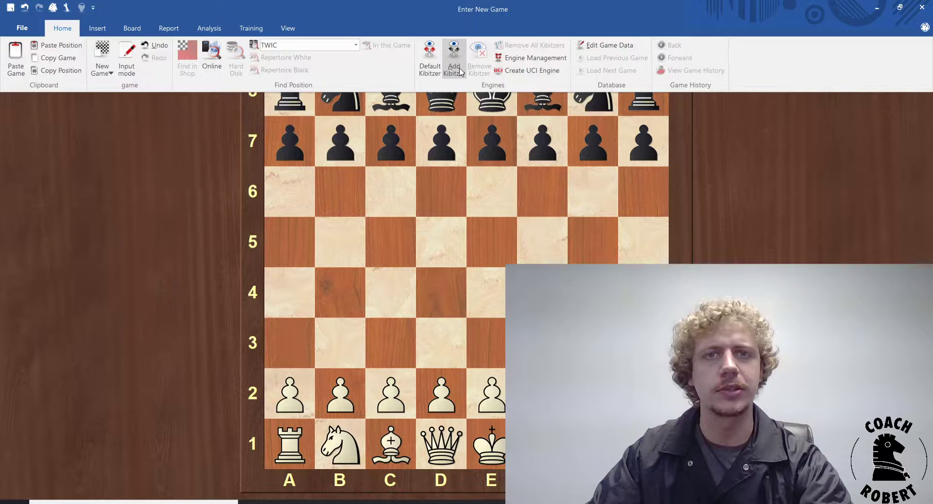
left_click(453, 53)
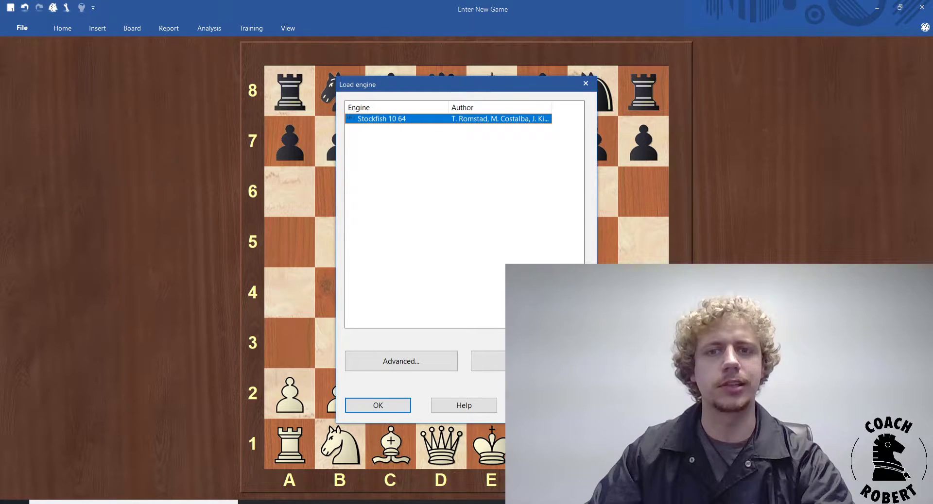
left_click(377, 405)
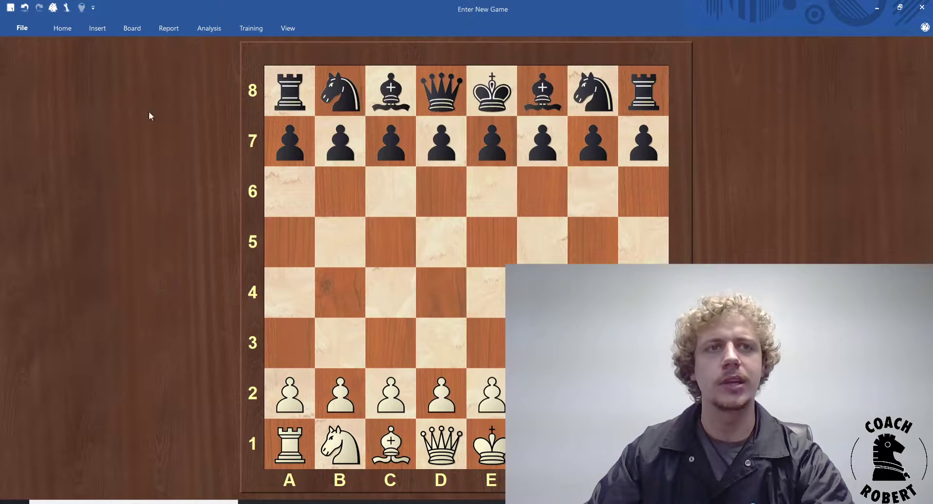
- Give Stockfish 10 64 a 6144 MB hashtable under Advanced and view its engine parameters
left_click(62, 28)
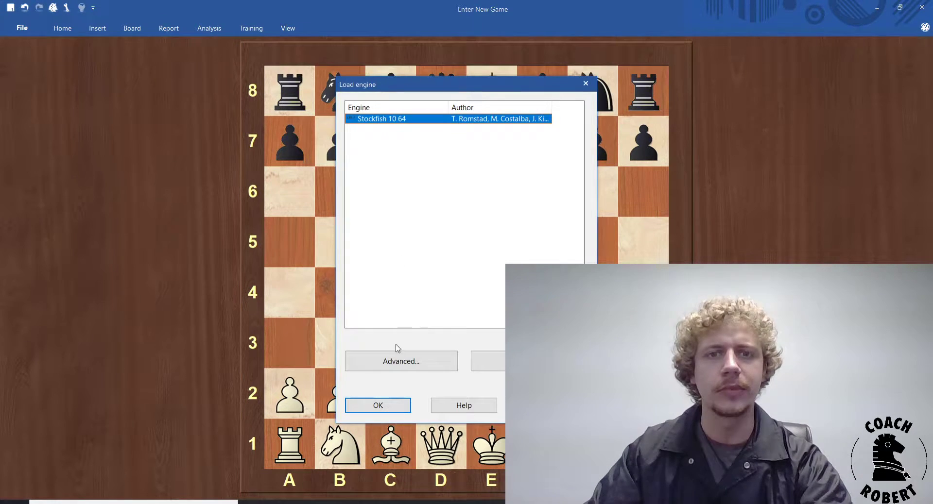
left_click(400, 361)
type("6")
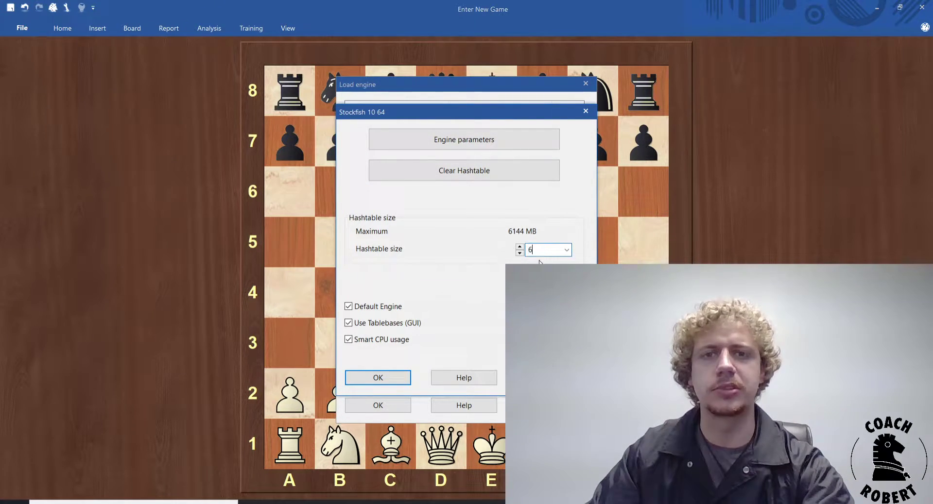
type("144")
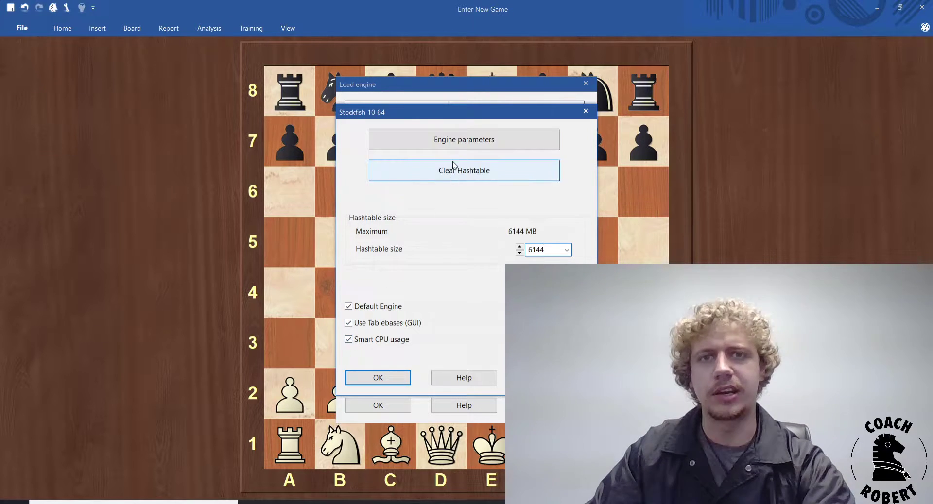
left_click(464, 139)
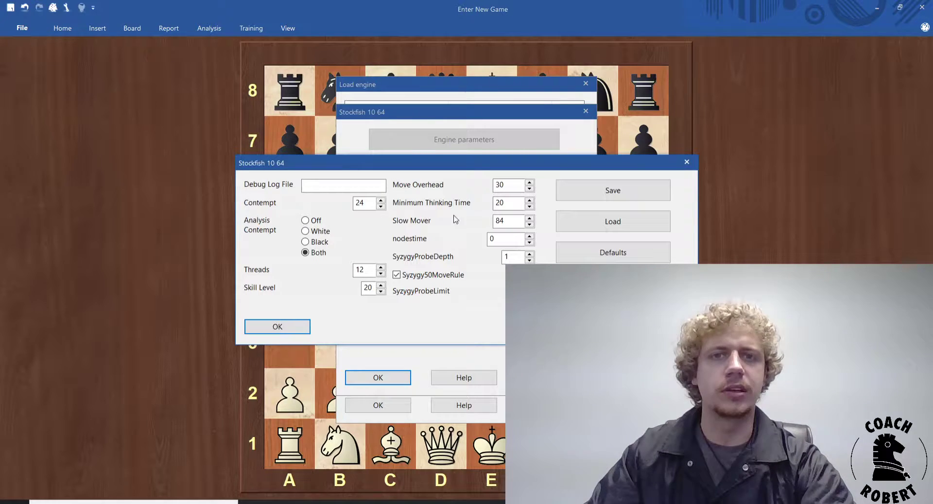
mouse_move(434, 268)
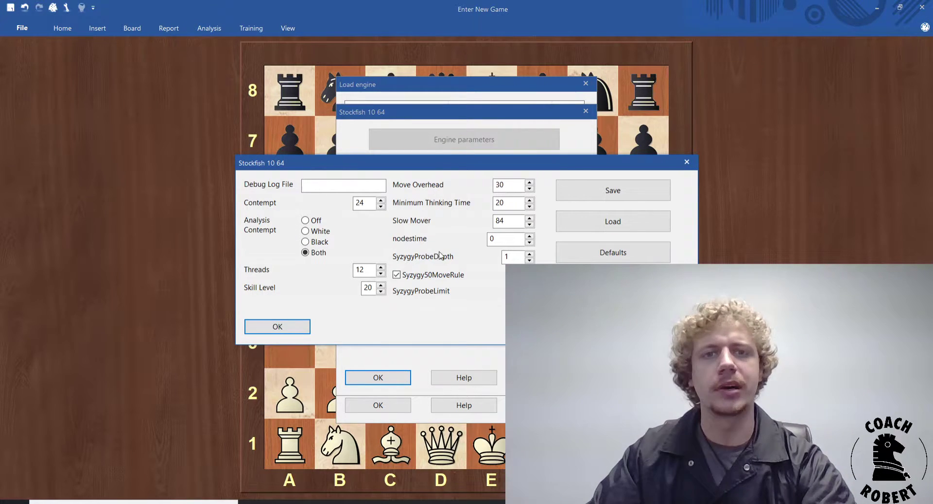
mouse_move(405, 276)
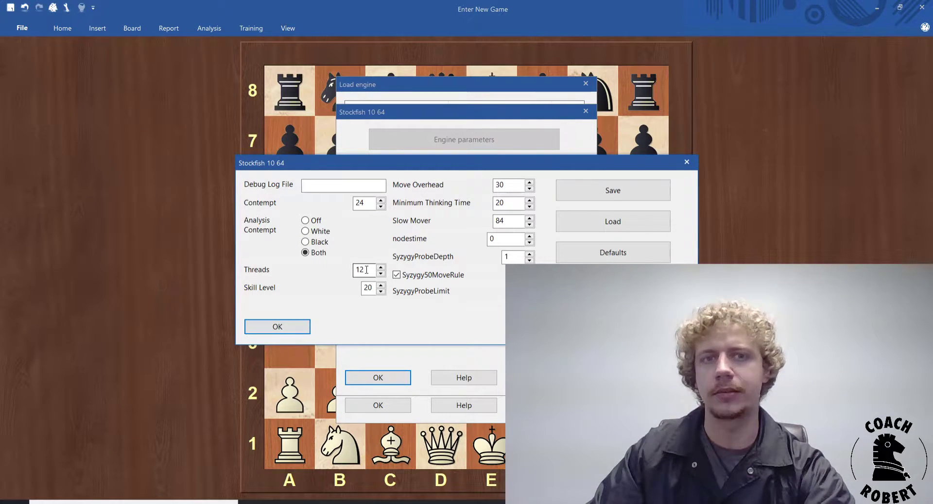
mouse_move(363, 253)
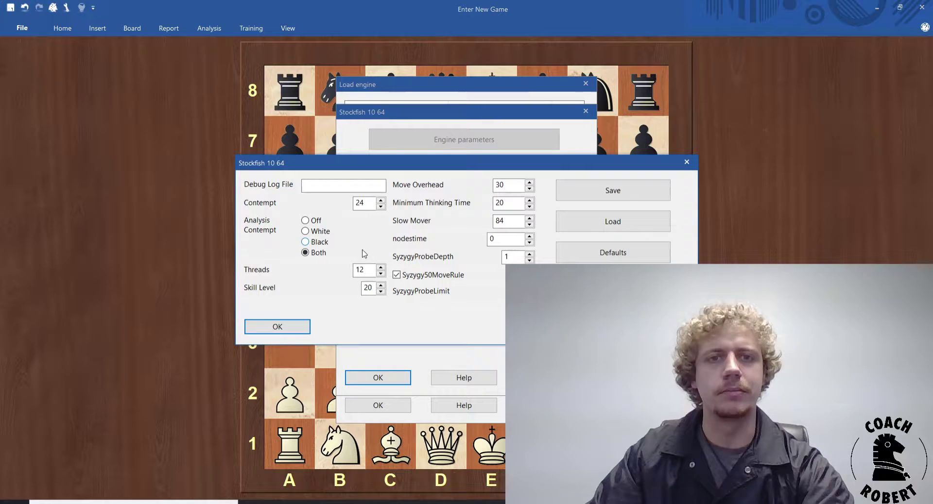
left_click(360, 271)
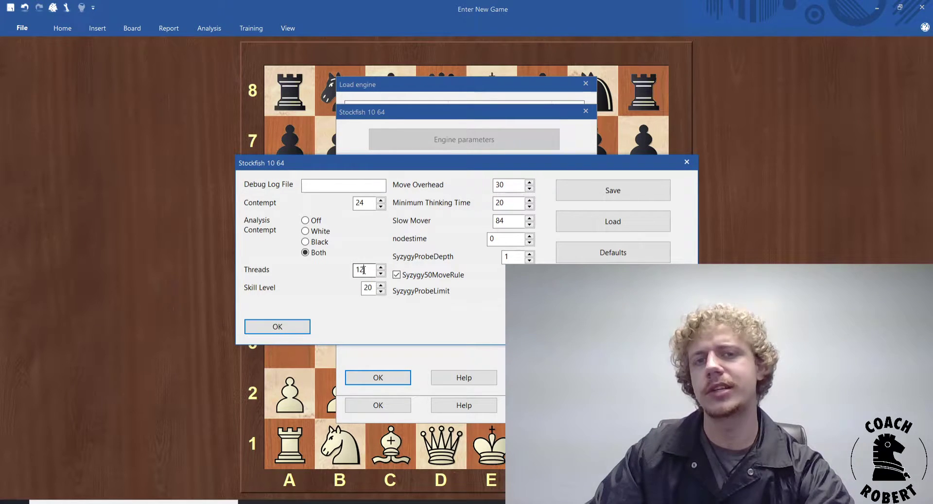
left_click(381, 274)
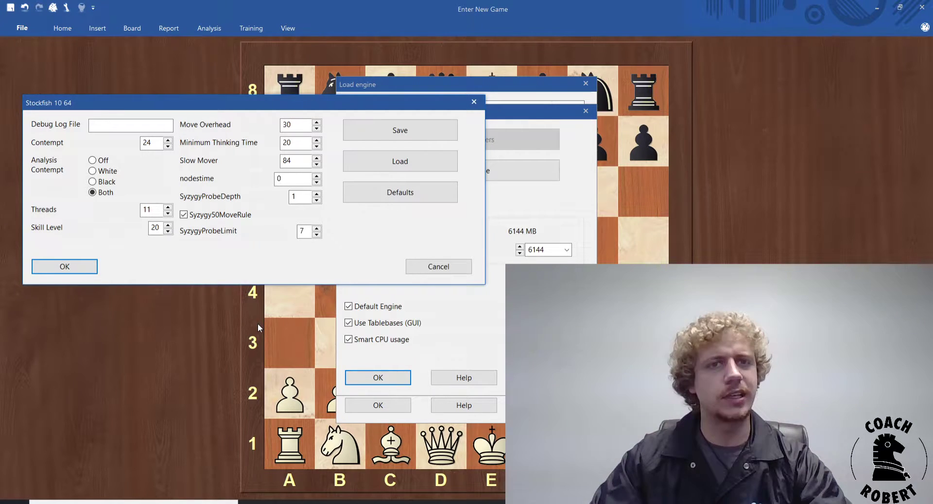
mouse_move(249, 251)
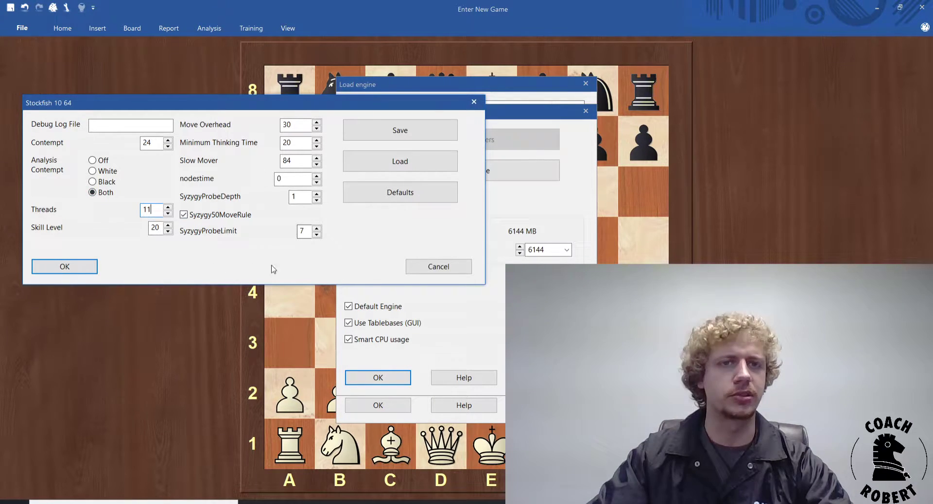
- Accept Stockfish 10 64's engine parameters with Threads set to 11
left_click(64, 266)
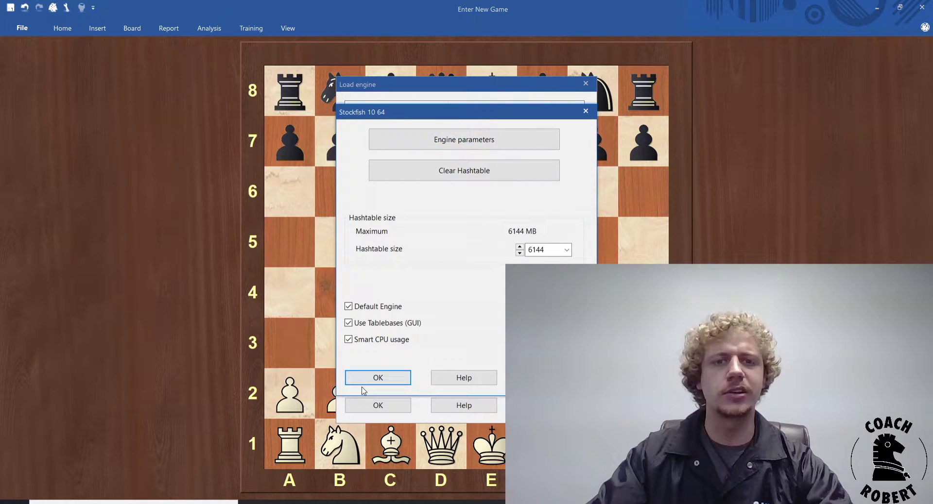
- Confirm the Stockfish 10 64 engine settings with OK
left_click(378, 378)
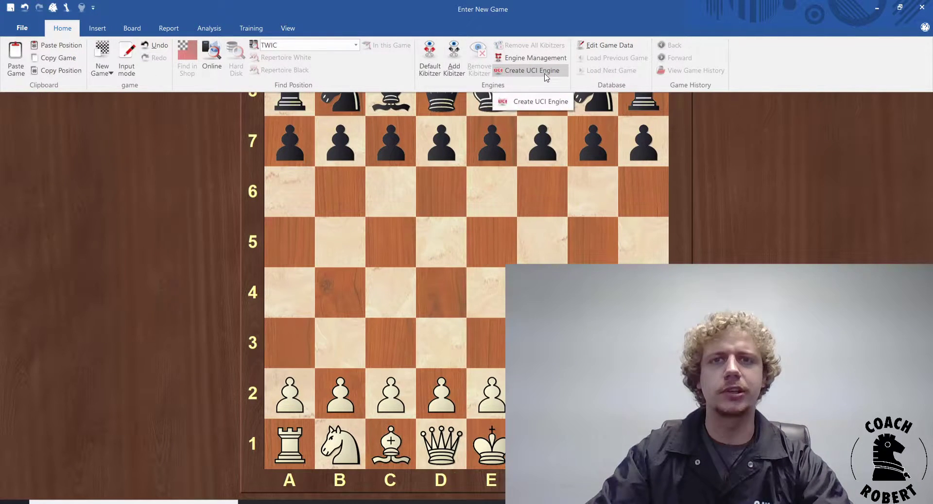
- Start a new UCI engine setup, browse the Desktop, and cancel after finding no Stockfish files
left_click(539, 101)
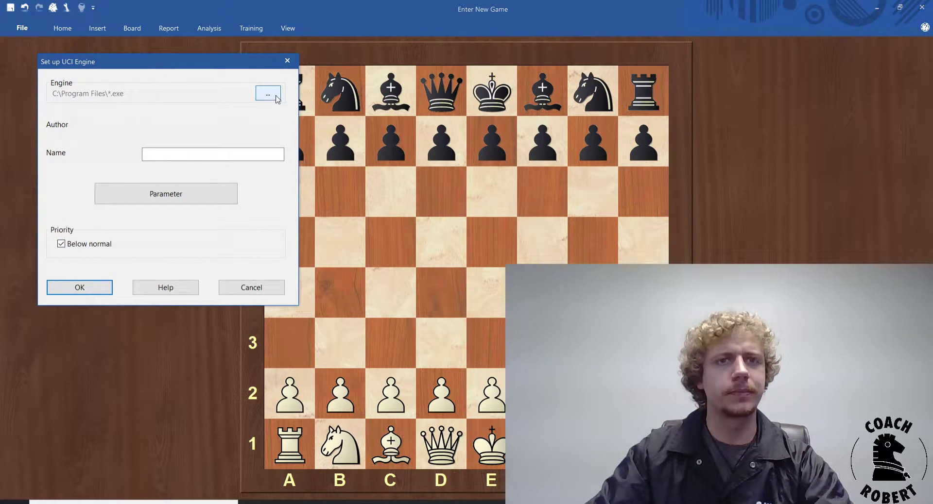
left_click(268, 93)
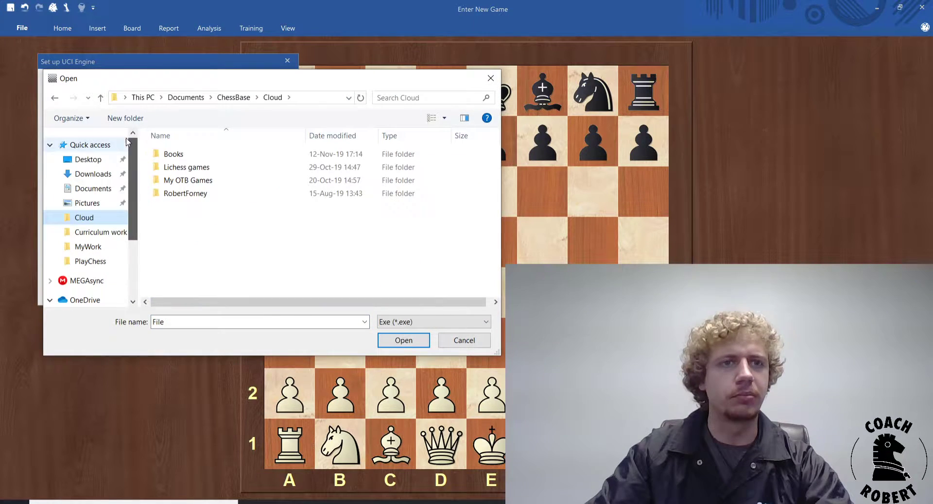
left_click(88, 159)
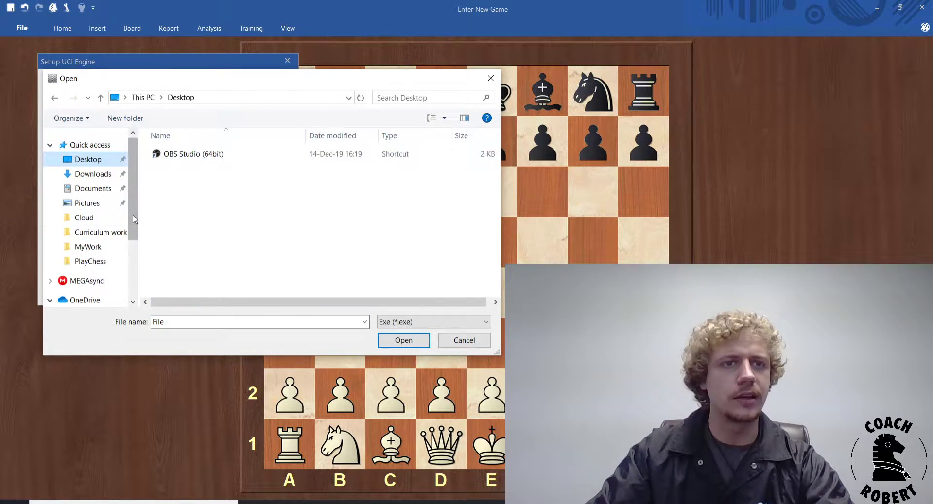
scroll("down", 3)
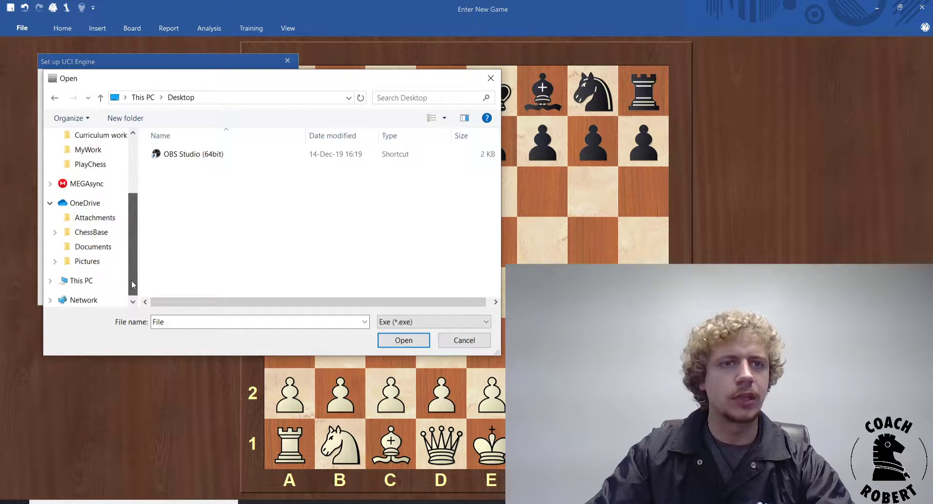
scroll("up", 3)
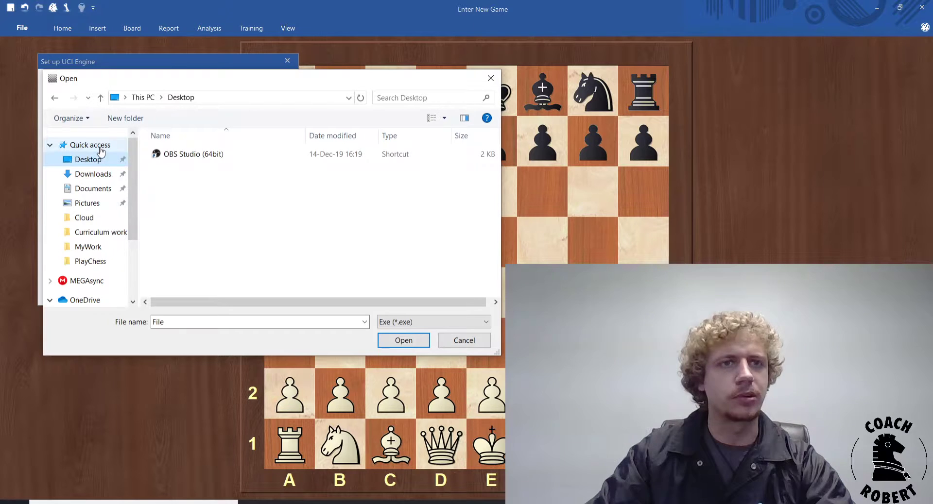
mouse_move(464, 340)
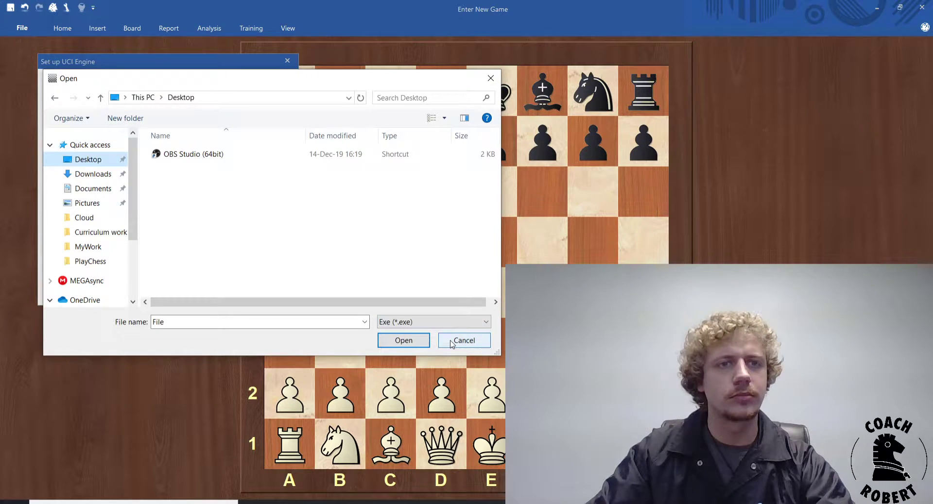
left_click(463, 341)
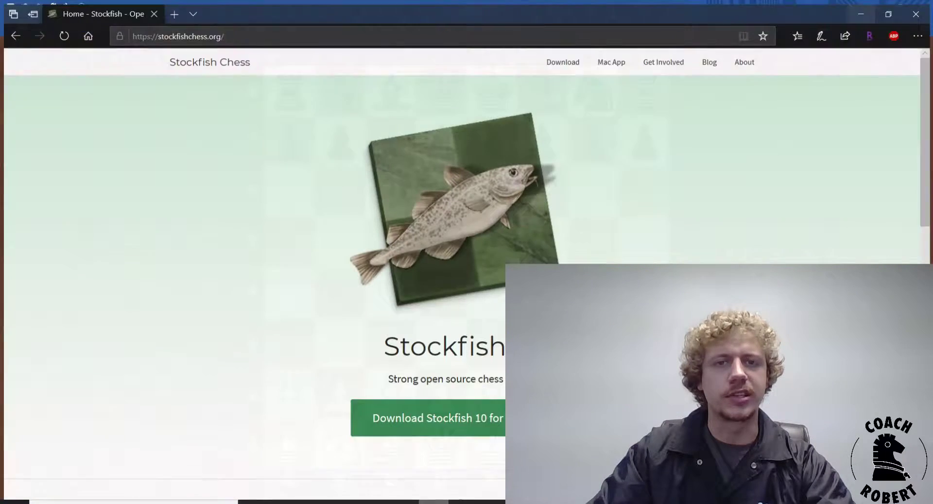
- Re-download stockfish-10-win.zip, Extract All on the Desktop, and cancel the extra Save As
left_click(436, 417)
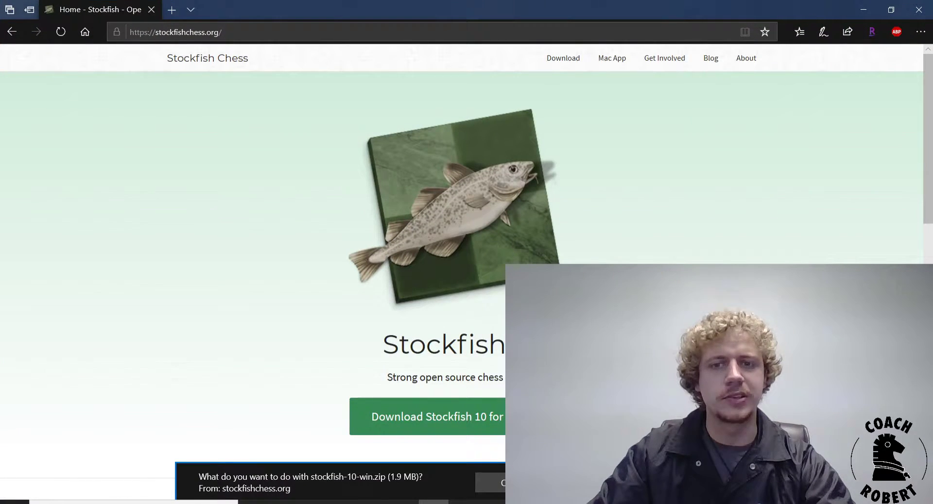
left_click(504, 483)
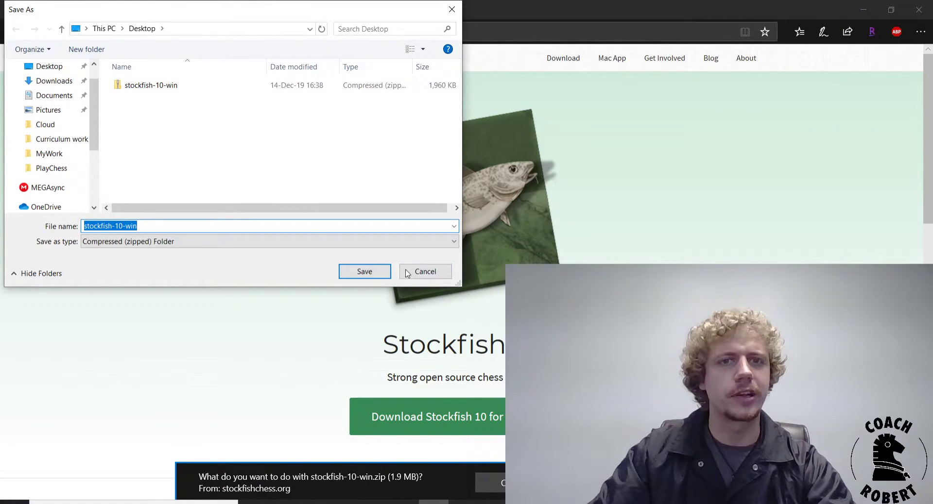
right_click(151, 85)
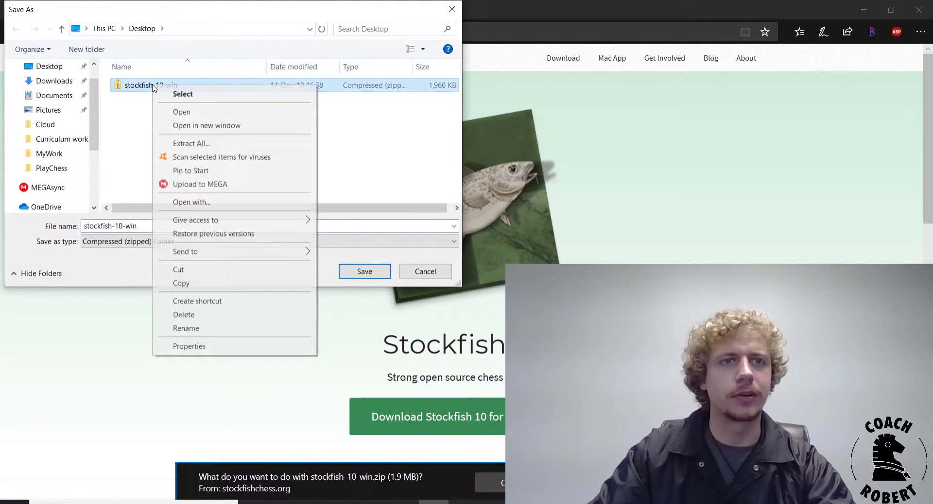
left_click(191, 143)
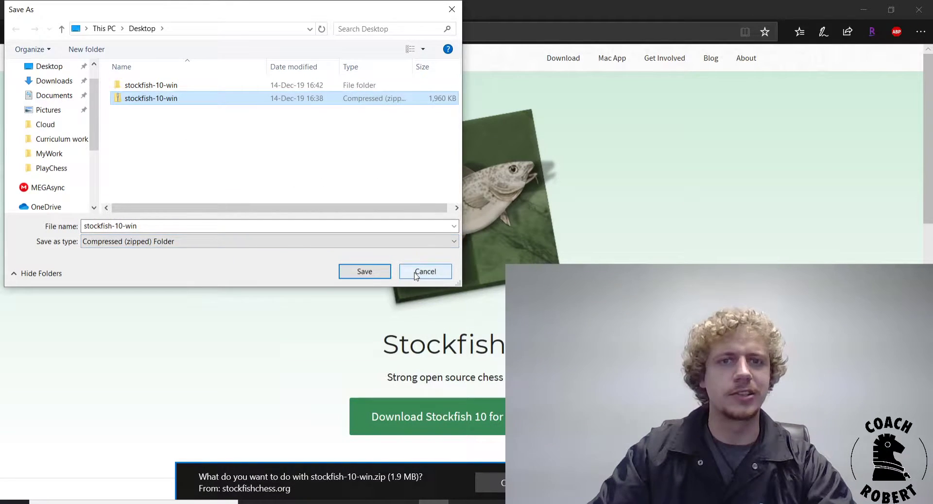
left_click(424, 271)
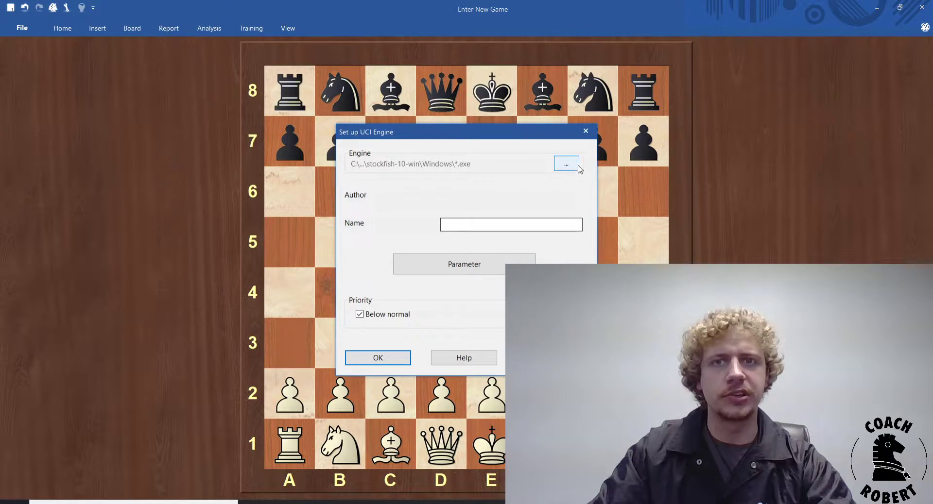
- Choose stockfish_10_x64_popcnt from Desktop > stockfish-10-win > Windows as the engine file
left_click(566, 164)
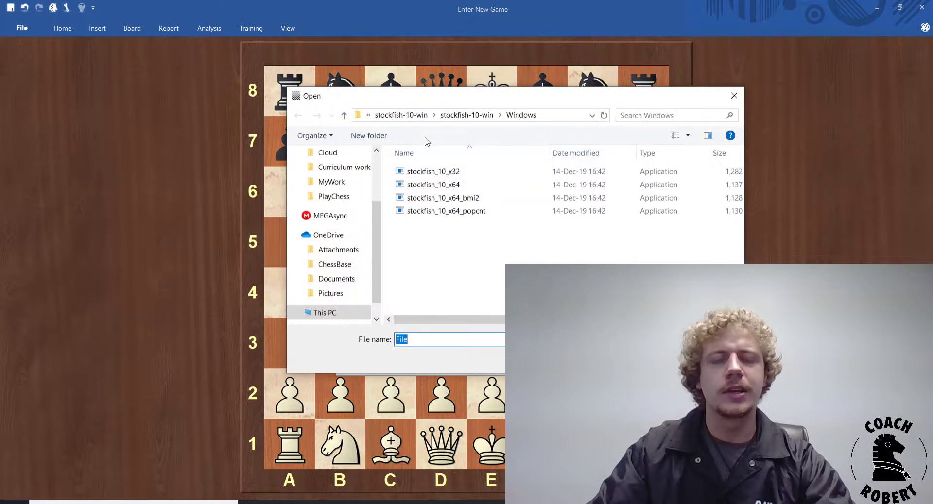
left_click(332, 176)
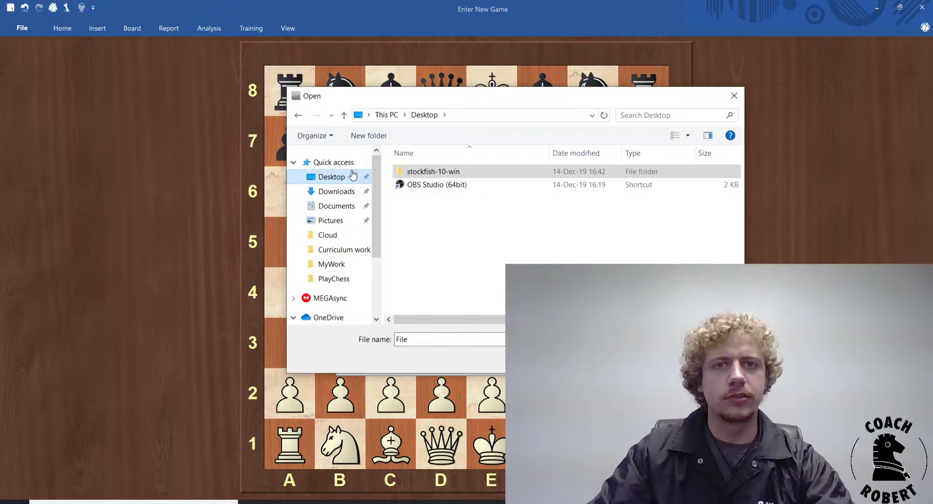
double_click(433, 171)
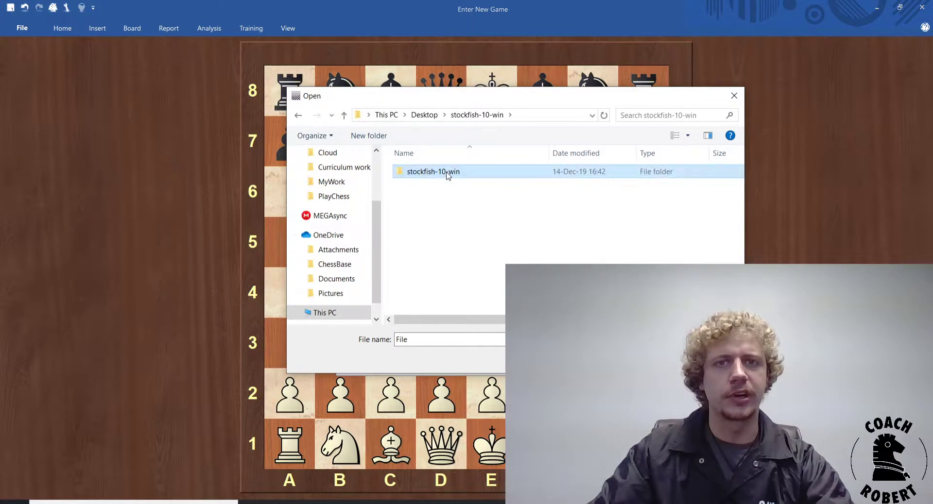
double_click(433, 171)
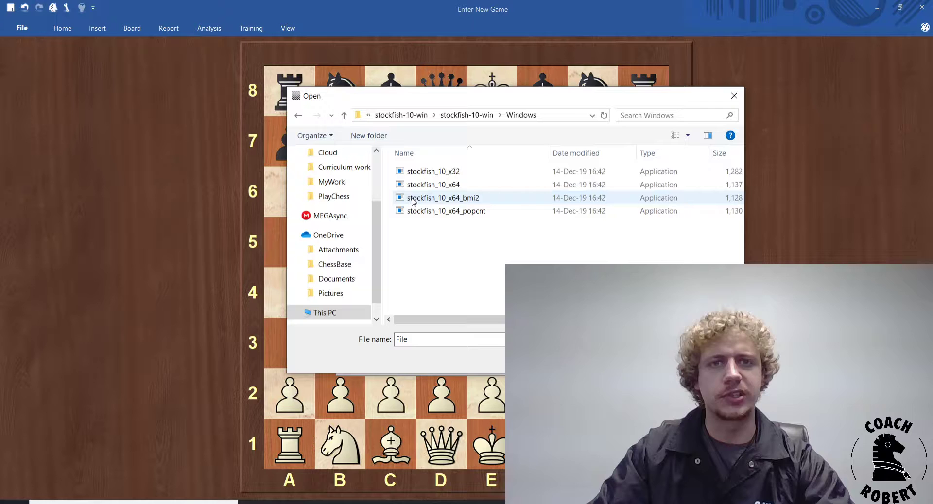
left_click(432, 184)
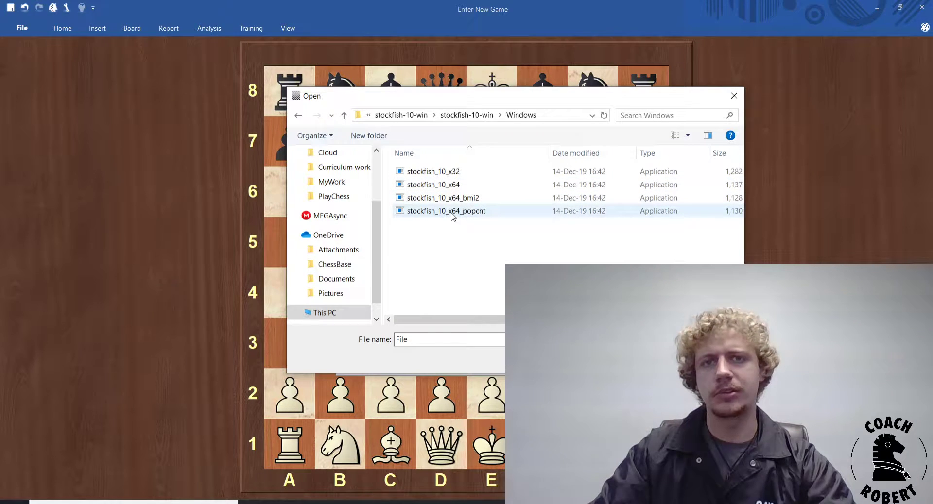
left_click(446, 211)
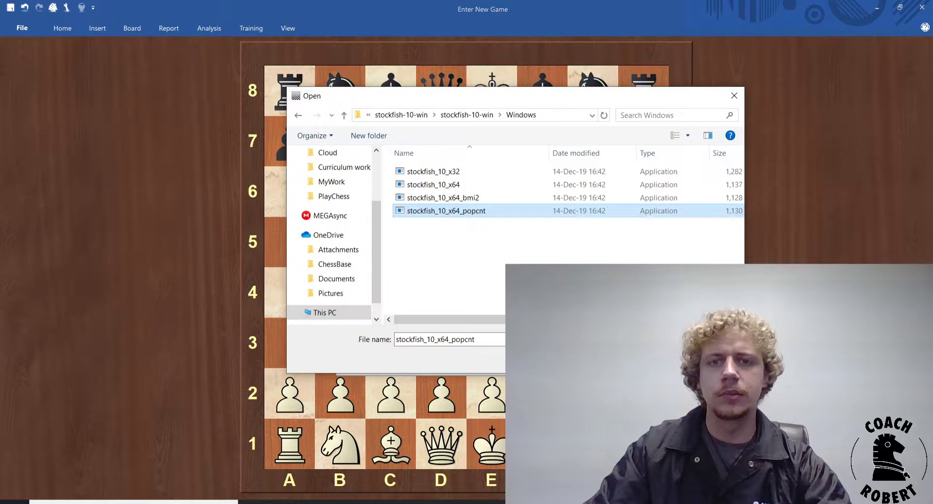
double_click(445, 211)
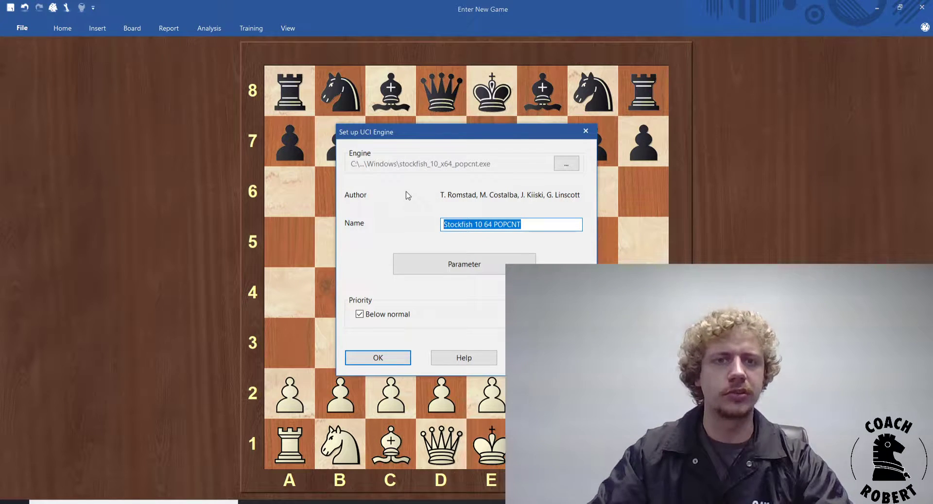
- Review the POPCNT engine's parameters, confirm, and dismiss the 'already exists' error
left_click(463, 264)
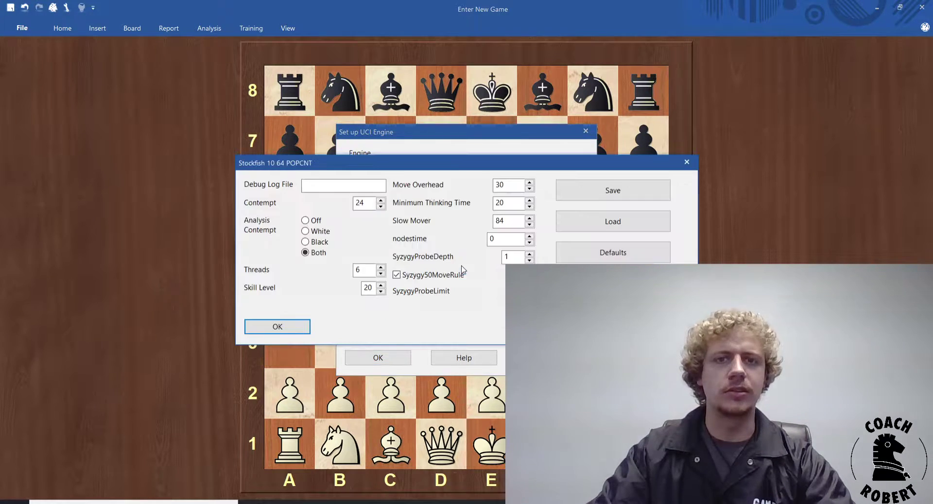
left_click(277, 327)
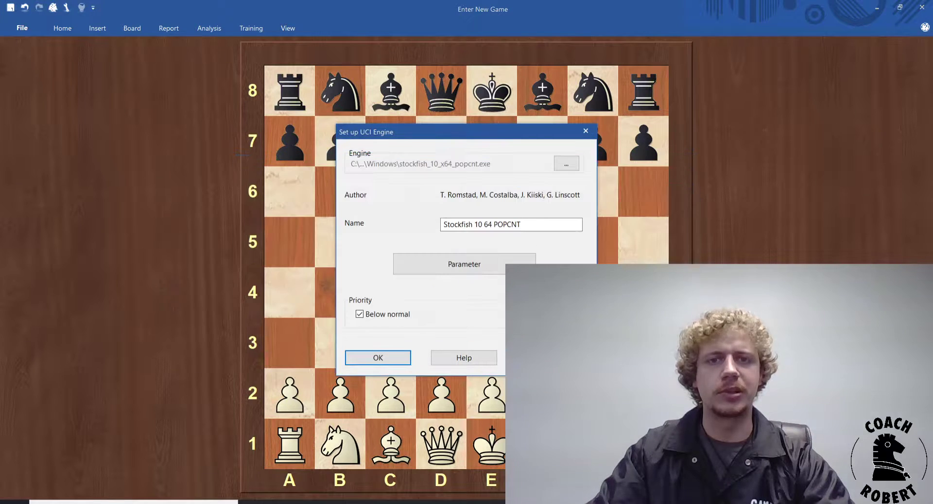
left_click(377, 358)
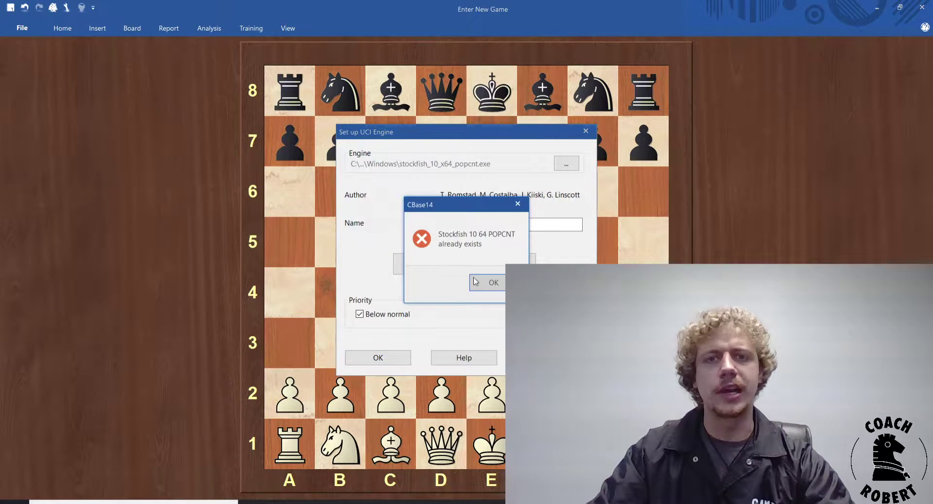
left_click(493, 282)
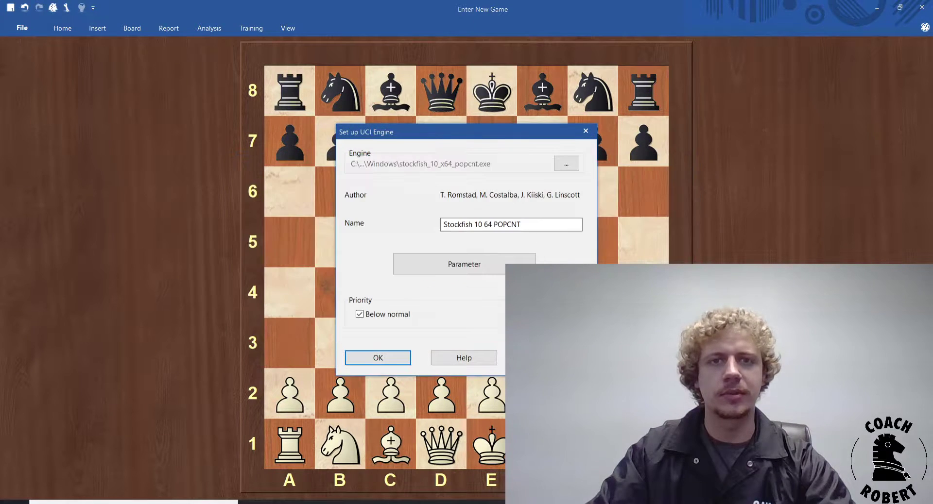
- Swap the engine file for stockfish_10_x64_bmi2.exe, named Stockfish 10 64 BMI2
left_click(565, 163)
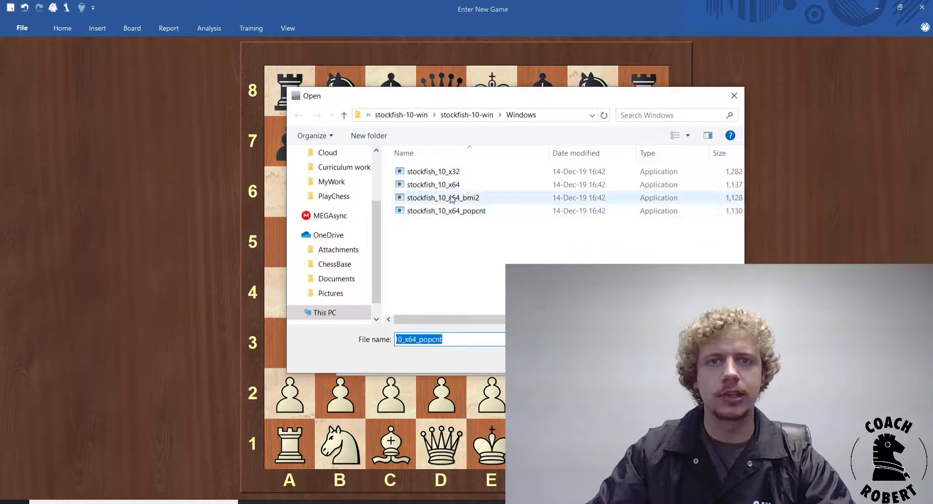
left_click(443, 198)
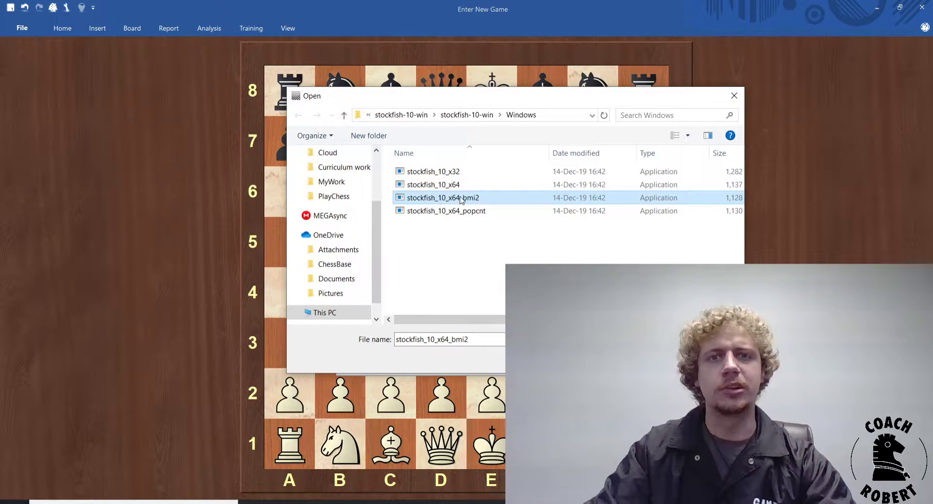
double_click(442, 197)
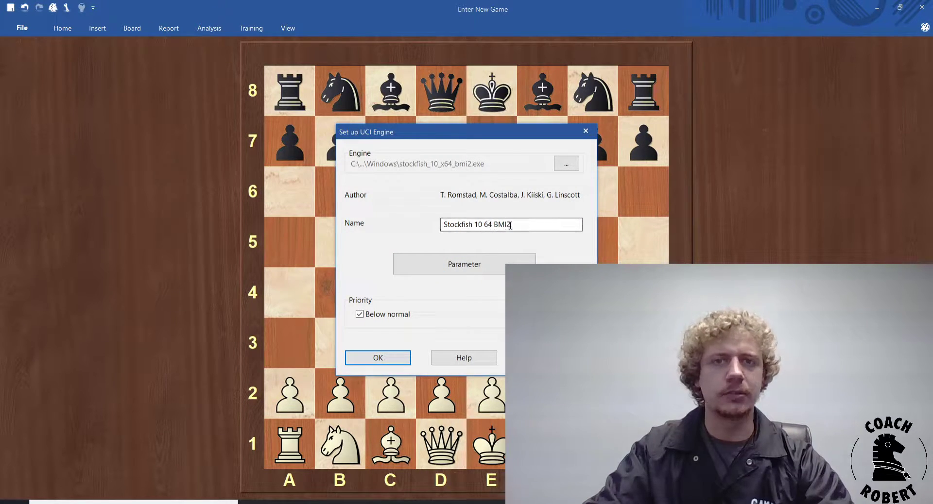
mouse_move(526, 239)
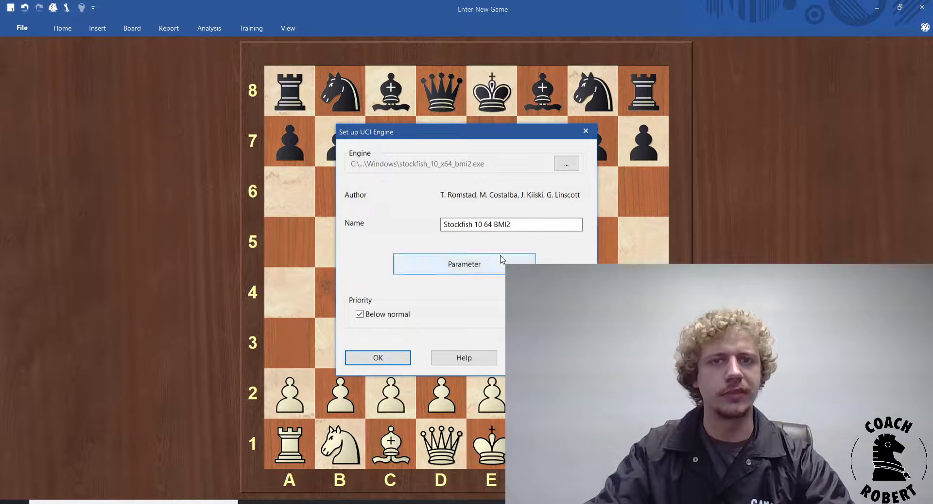
- Confirm the Stockfish 10 64 BMI2 UCI engine setup and load it with 6144 MB hash
left_click(378, 358)
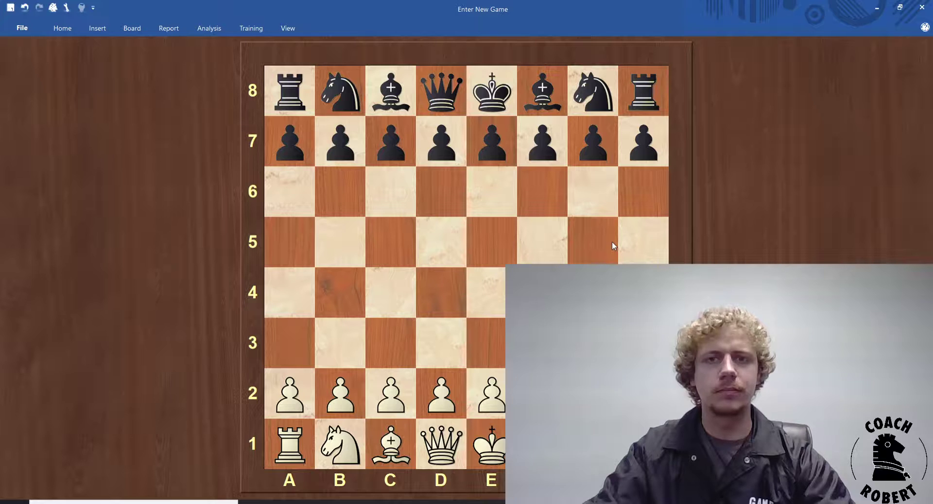
mouse_move(61, 28)
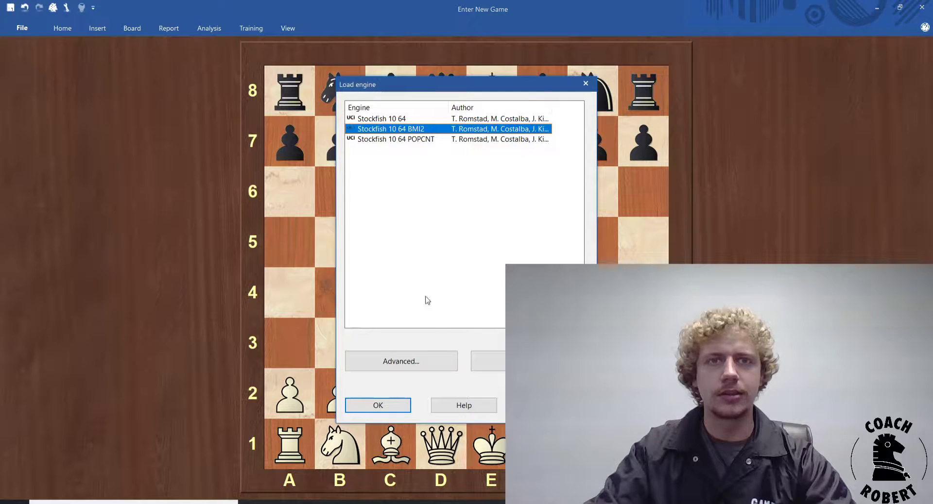
left_click(379, 405)
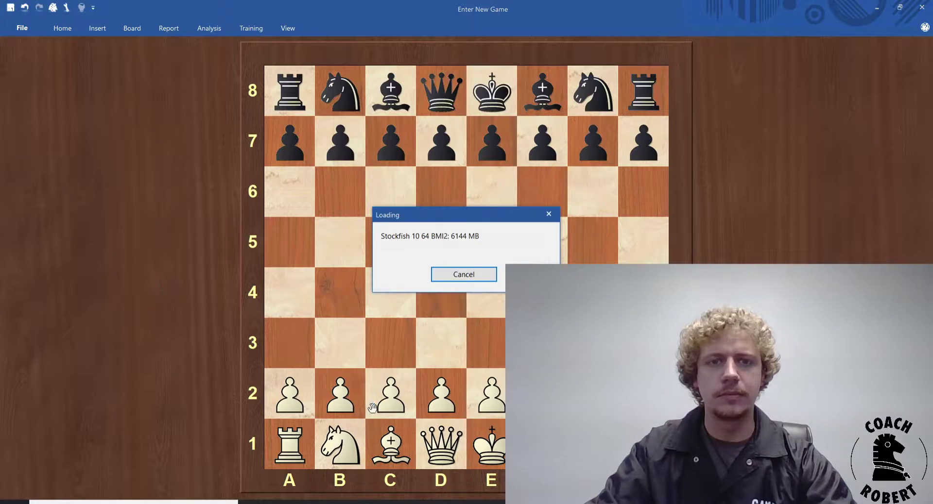